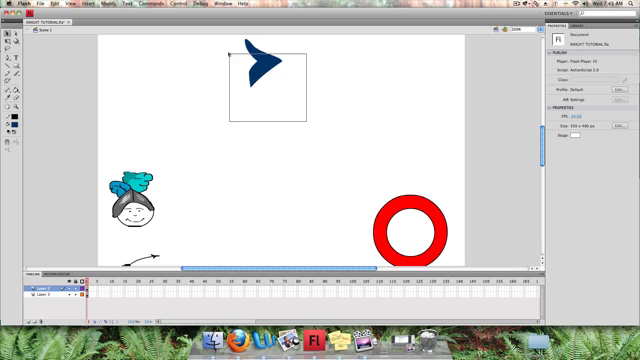
Convert the blue bird shape into a Button symbol named birdPlay
{"action": "left_click", "coordinate": [255, 55]}
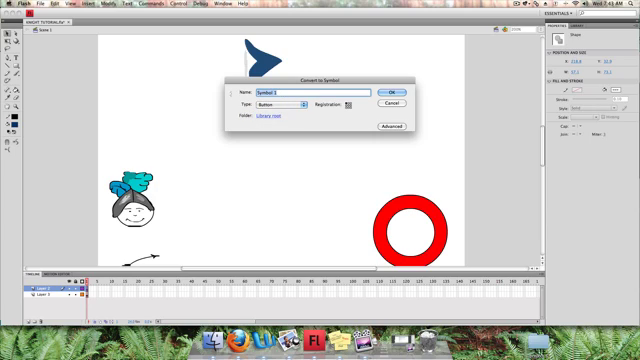
{"action": "type", "text": "bird"}
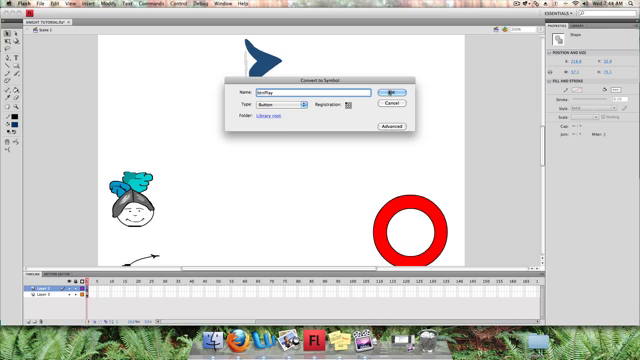
{"action": "left_click", "coordinate": [389, 86]}
{"action": "type", "text": "btnTextAnimation"}
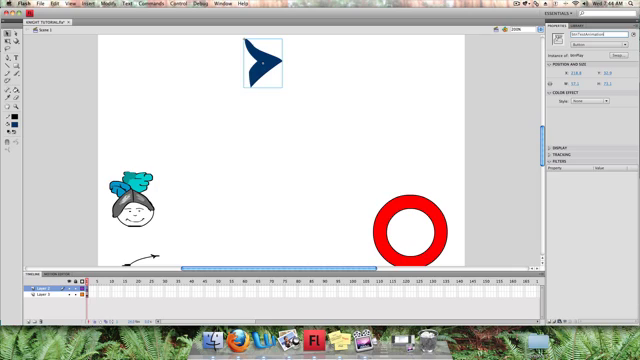
{"action": "mouse_move", "coordinate": [399, 74]}
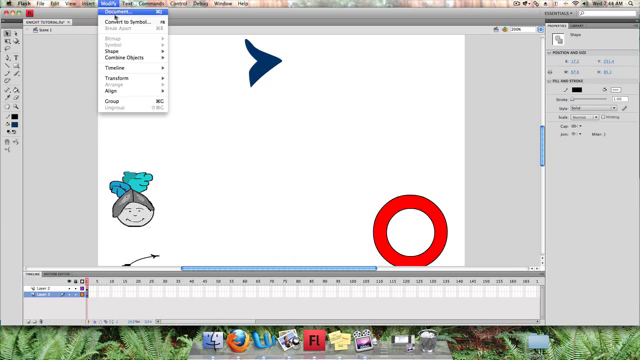
Convert the lower-layer knight drawing into a Movie Clip symbol named knight
{"action": "left_click", "coordinate": [130, 21]}
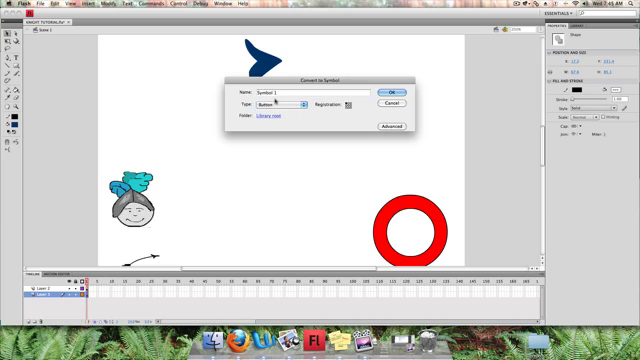
{"action": "left_click", "coordinate": [282, 104]}
{"action": "type", "text": "knight"}
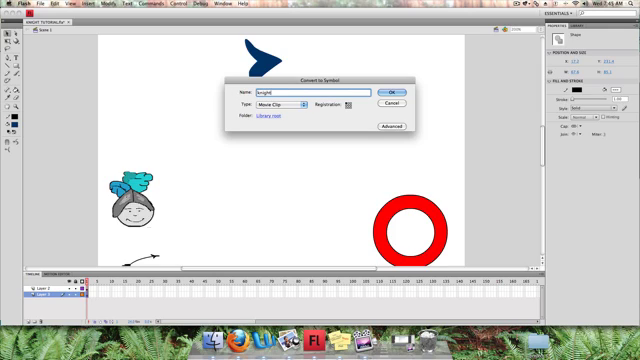
{"action": "left_click", "coordinate": [386, 88]}
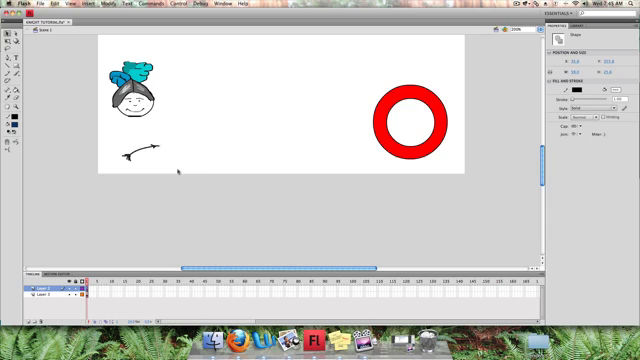
Convert the arrow to Movie Clip 'arrow', then wrap it in Movie Clip 'arrow2'
{"action": "left_click", "coordinate": [64, 5]}
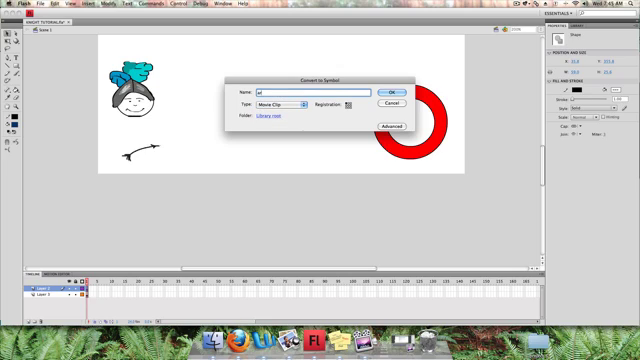
{"action": "type", "text": "arrow"}
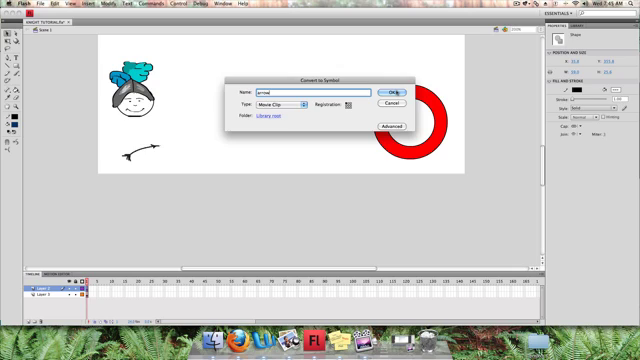
{"action": "left_click", "coordinate": [393, 89]}
{"action": "type", "text": "arc"}
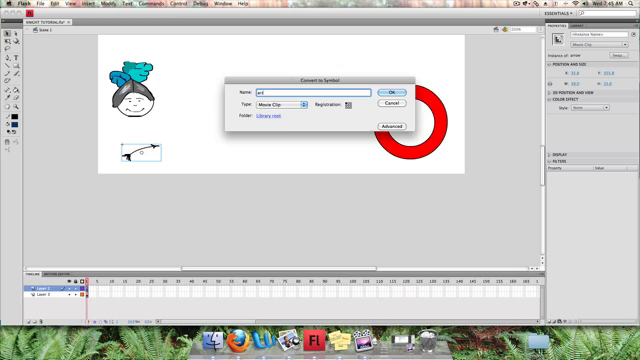
{"action": "type", "text": "arrow2"}
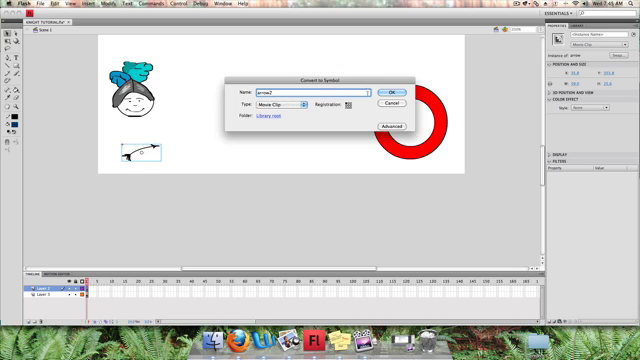
{"action": "left_click", "coordinate": [389, 89]}
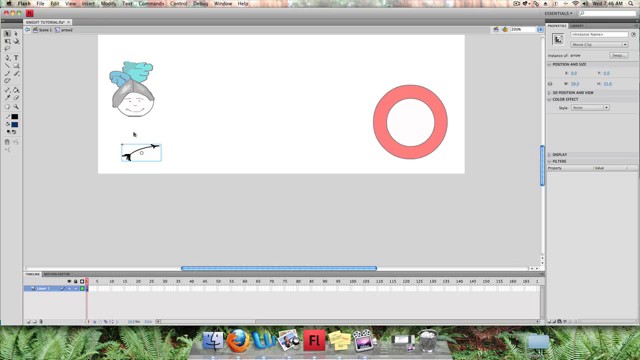
{"action": "mouse_move", "coordinate": [233, 113]}
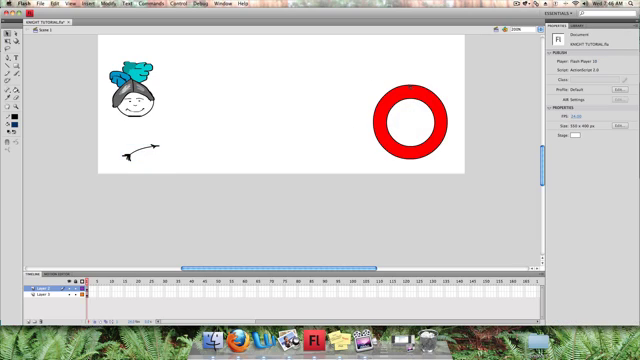
Select the red ring and convert it to a Movie Clip named target
{"action": "left_click", "coordinate": [407, 120]}
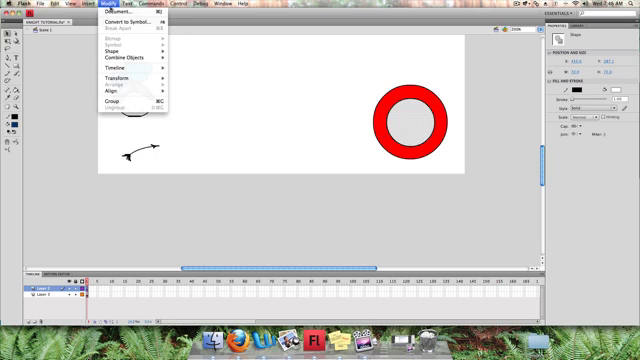
{"action": "left_click", "coordinate": [137, 20]}
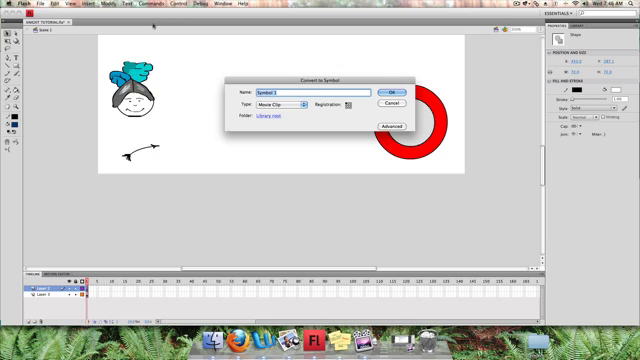
{"action": "type", "text": "targetAnimation"}
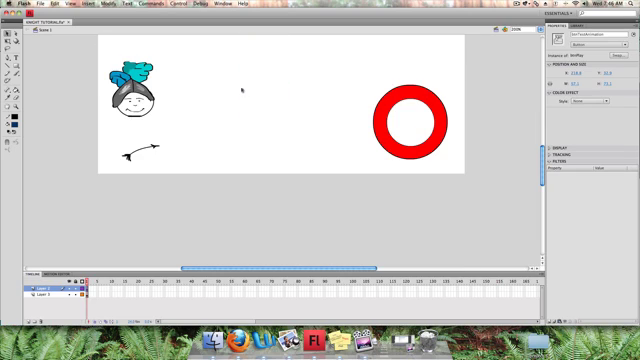
Select the red target ring on stage and commit its instance name
{"action": "left_click", "coordinate": [140, 150]}
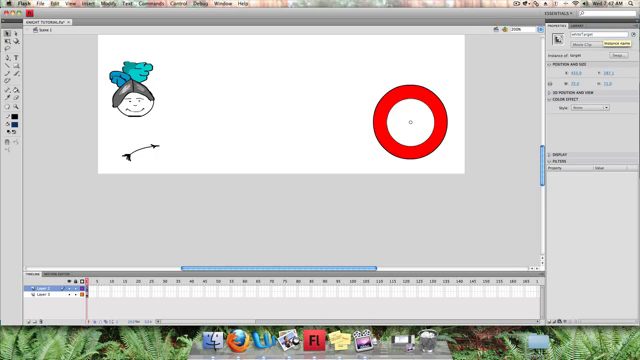
{"action": "left_click", "coordinate": [405, 120]}
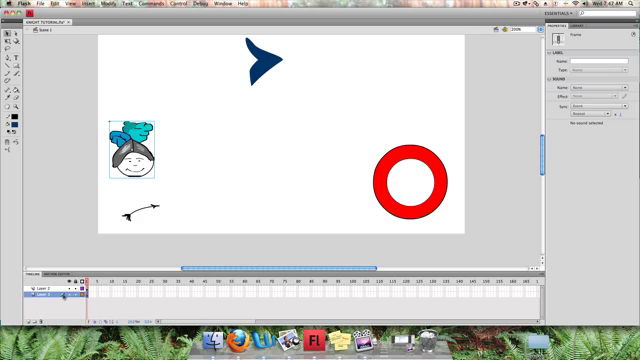
Reopen the arrow2 movie clip for editing from the main timeline
{"action": "right_click", "coordinate": [55, 289]}
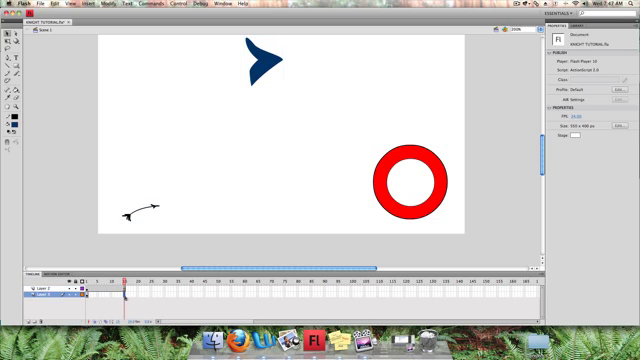
{"action": "right_click", "coordinate": [120, 283]}
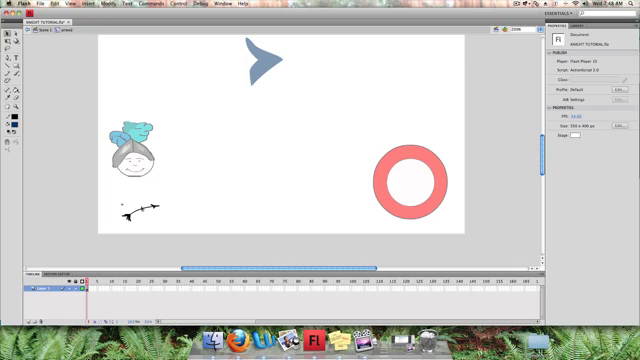
Insert a keyframe at frame 20 of the arrow2 timeline
{"action": "left_click", "coordinate": [140, 210]}
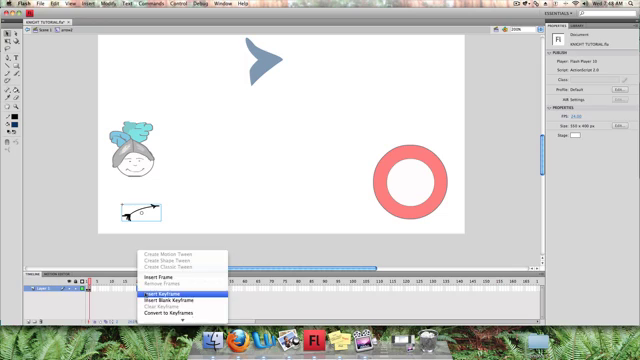
{"action": "mouse_move", "coordinate": [178, 297]}
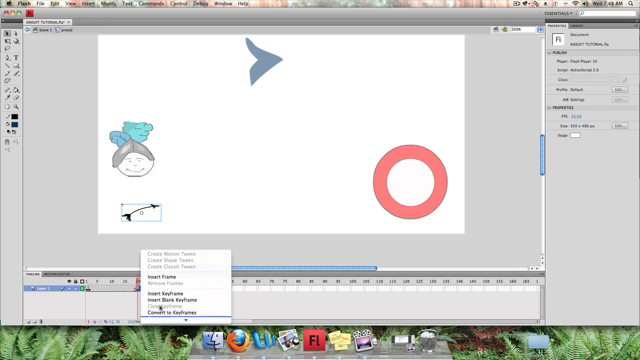
{"action": "left_click", "coordinate": [165, 277]}
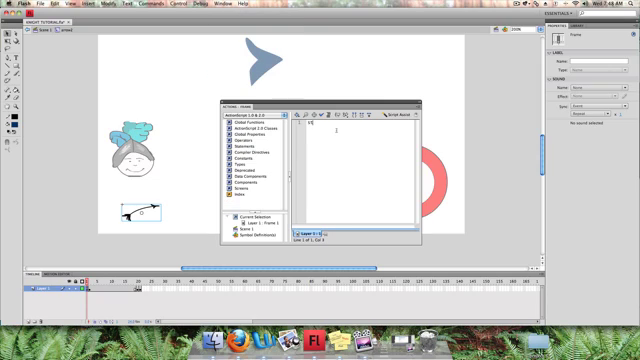
Add stop(); scripts to frame 1 and frame 20 of the arrow2 timeline
{"action": "type", "text": "stop();"}
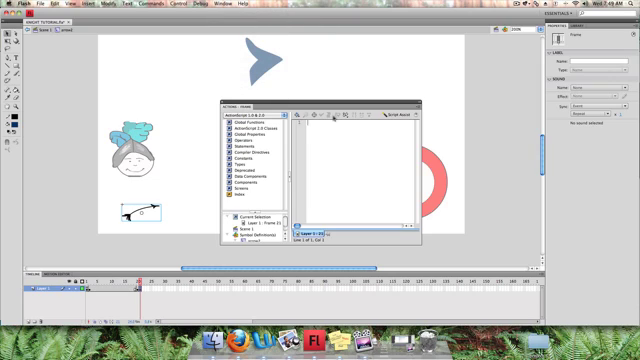
{"action": "type", "text": "stop()"}
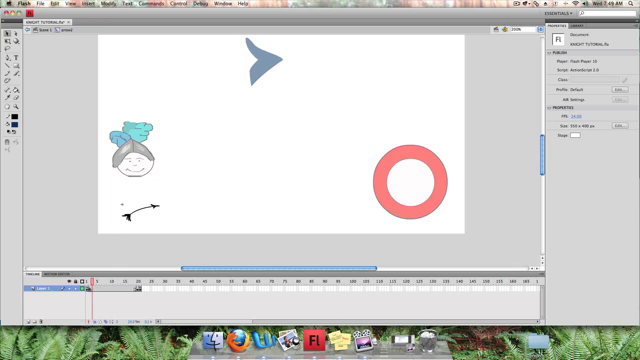
Create a motion tween for the arrow graphic and jump to frame 20
{"action": "left_click", "coordinate": [135, 210]}
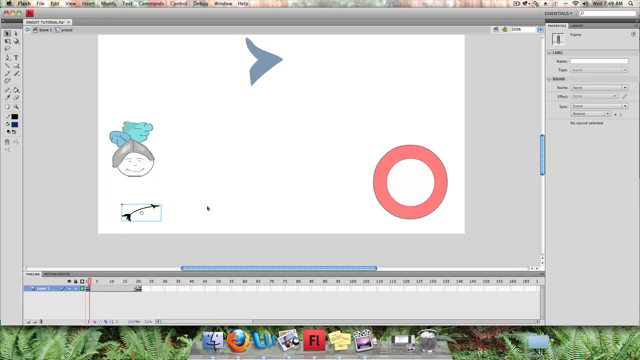
{"action": "mouse_move", "coordinate": [340, 228]}
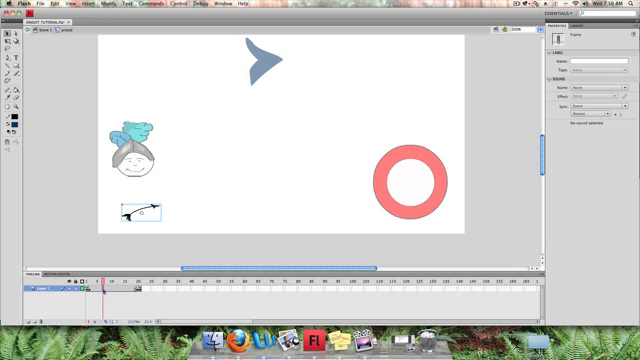
{"action": "right_click", "coordinate": [105, 288]}
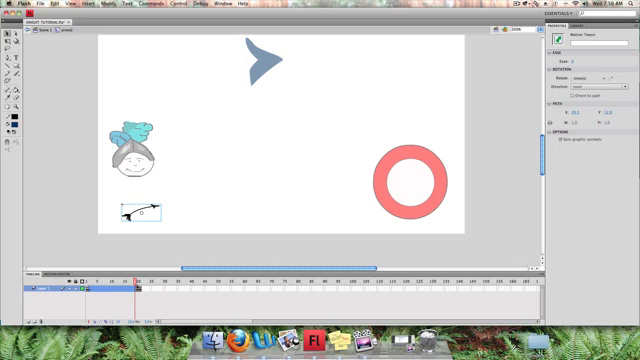
{"action": "left_click", "coordinate": [128, 288]}
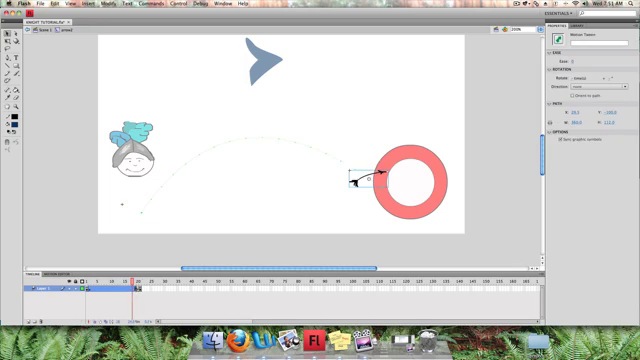
Select the arrow resting on the red target ring at frame 20
{"action": "left_click", "coordinate": [372, 180]}
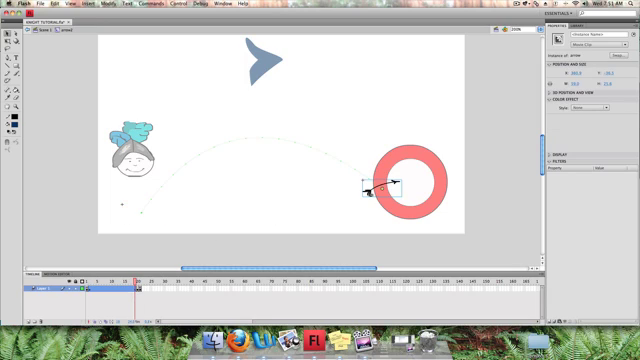